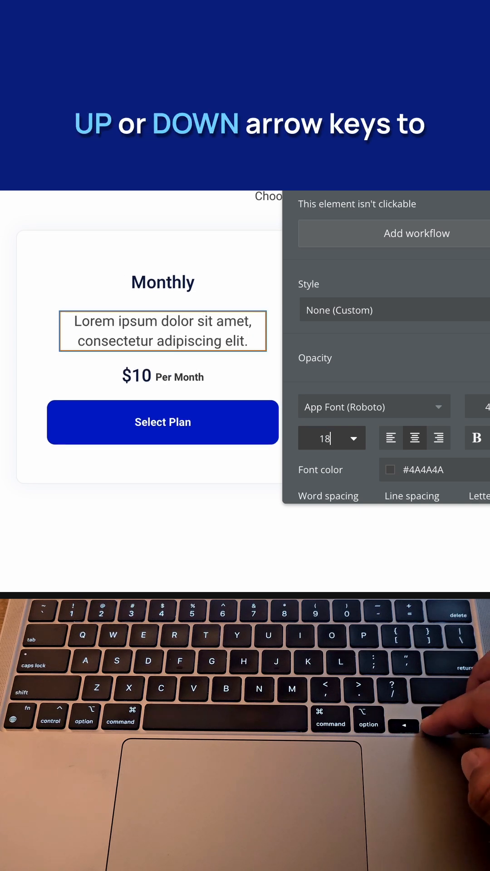
Nudge the font size down with the arrow key, then undo the change.
key(Down)
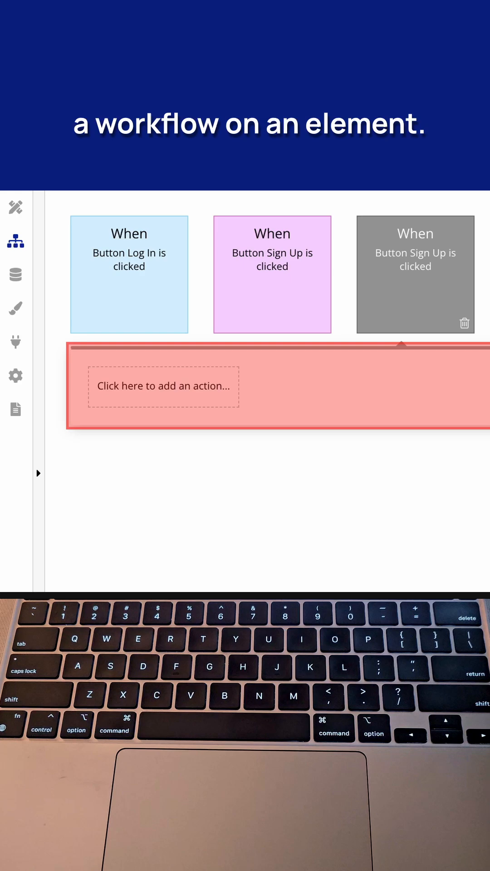
key(cmd+z)
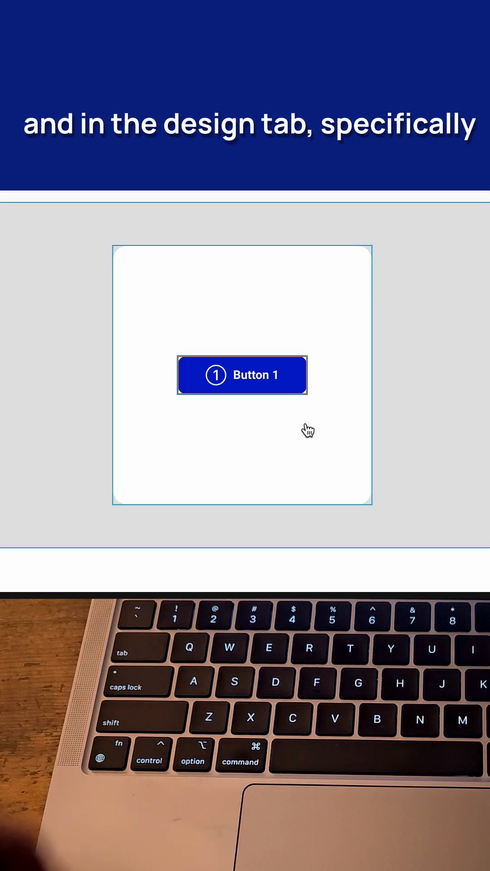
Use the Cmd+D shortcut while viewing the index page in the Design tab.
key(cmd+d)
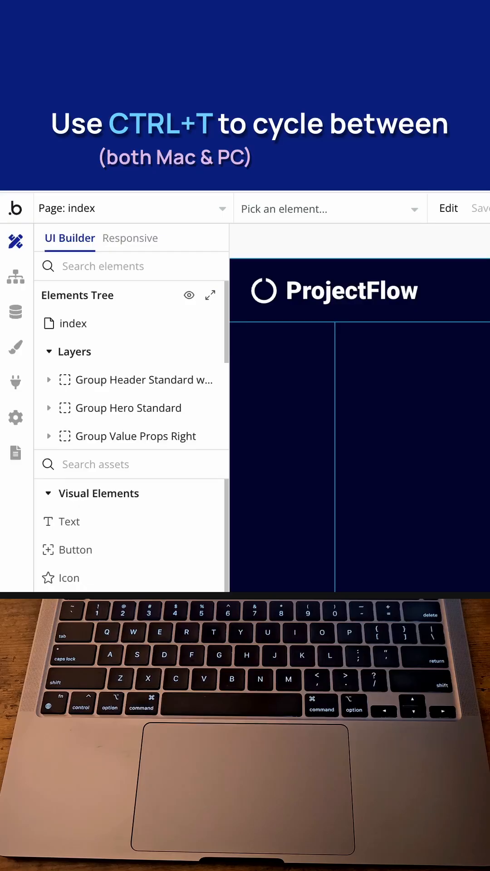
Preview the app with Cmd+P after selecting the group of Buttons 1–4.
click(16, 276)
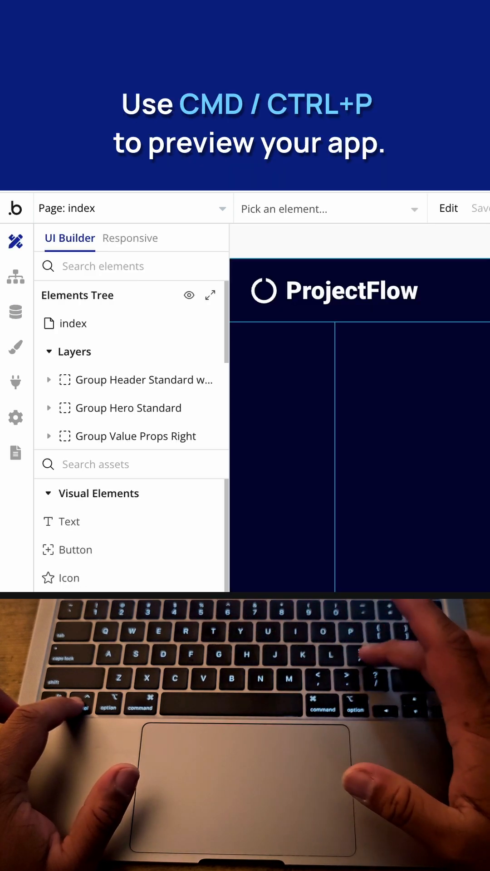
key(cmd+p)
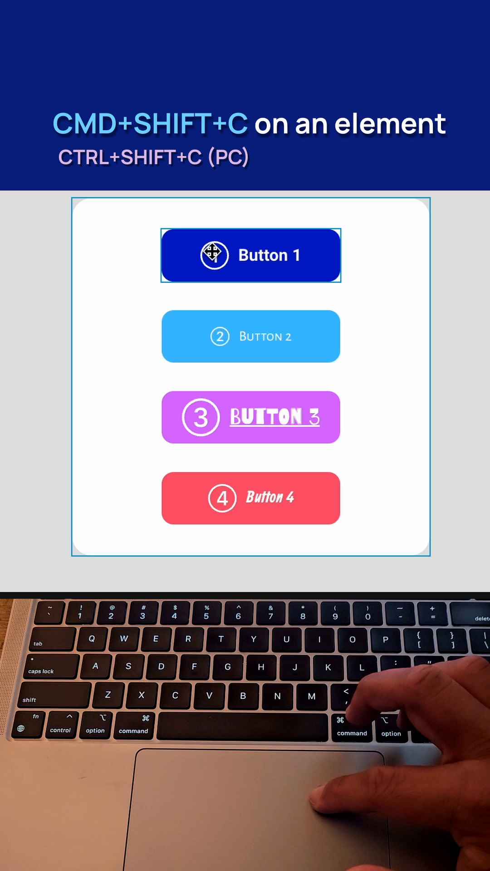
Copy Button 1's dark blue style and paste it onto Buttons 2 and 3.
key(cmd+shift+c)
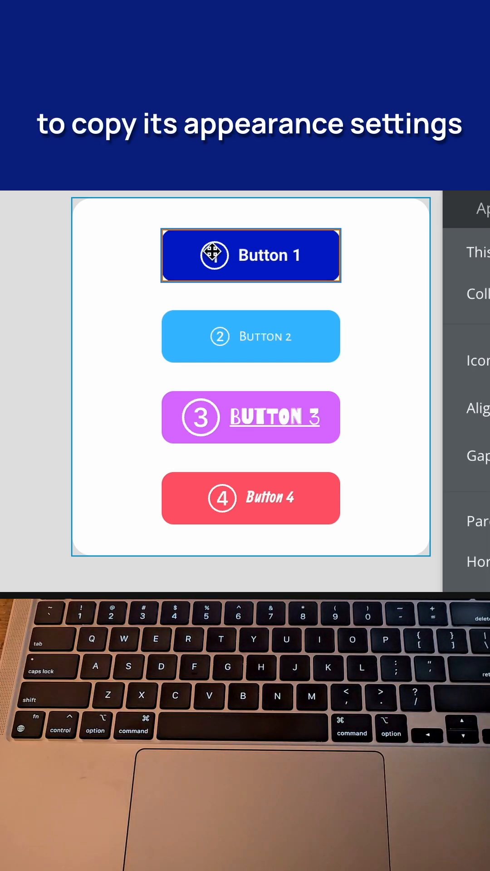
key(cmd+shift+v)
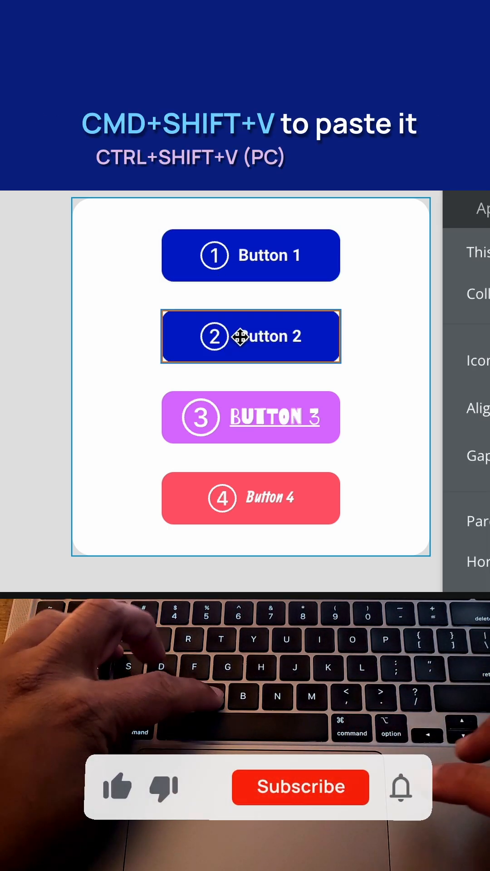
key(cmd+shift+v)
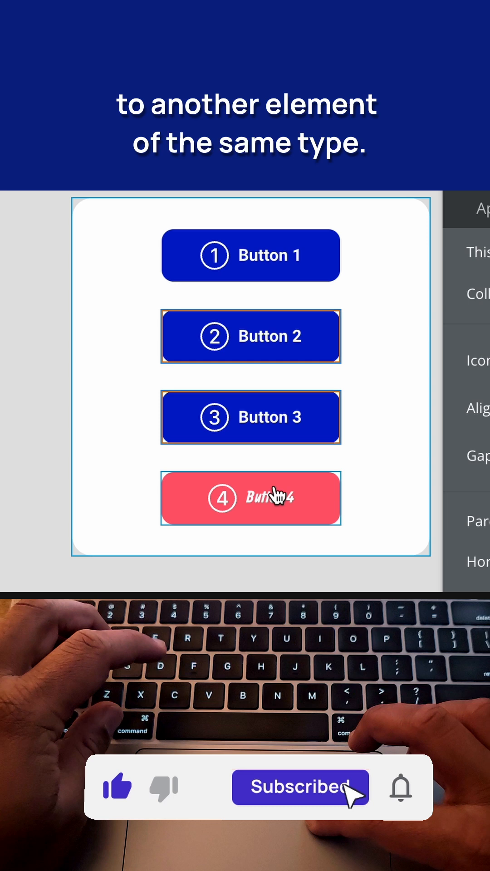